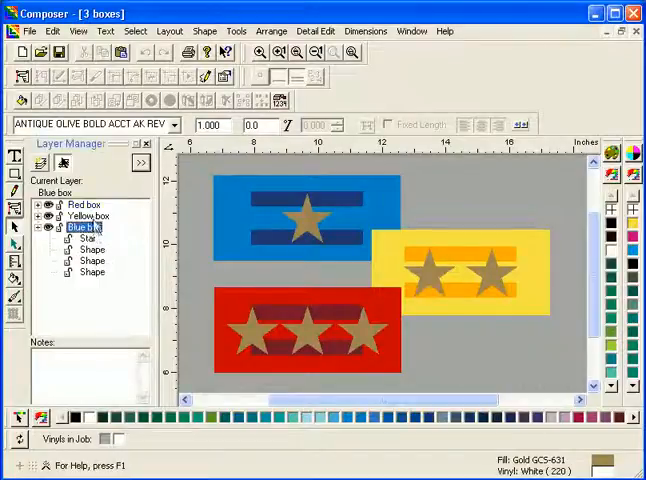
Make Red box the current layer so its star and shape objects are listed.
click(84, 204)
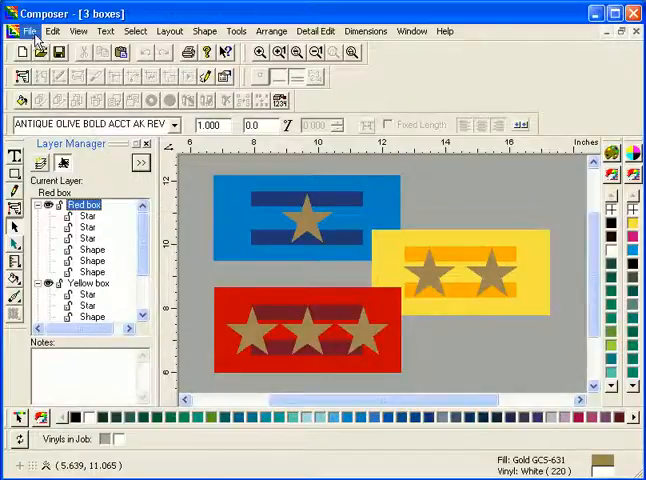
Choose File > Output All to send the three-box job to output.
click(16, 31)
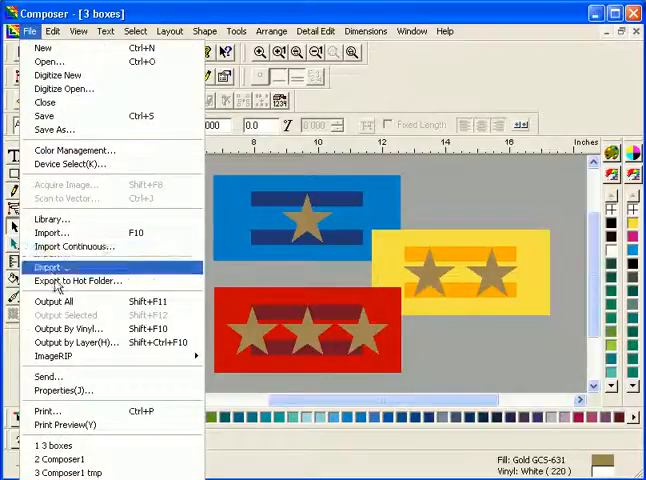
mouse_move(55, 301)
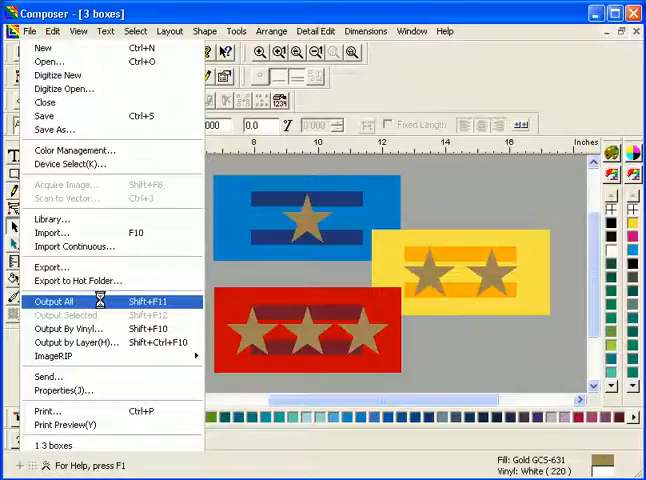
click(55, 301)
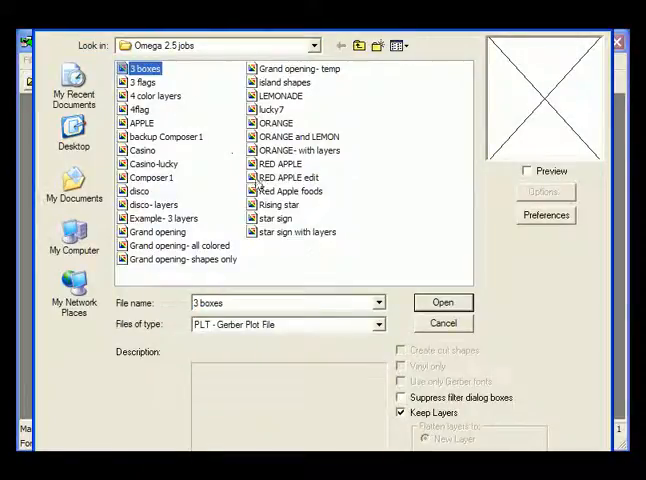
Open the '3 boxes' job in GSP Plot with Keep Layers left on.
click(442, 302)
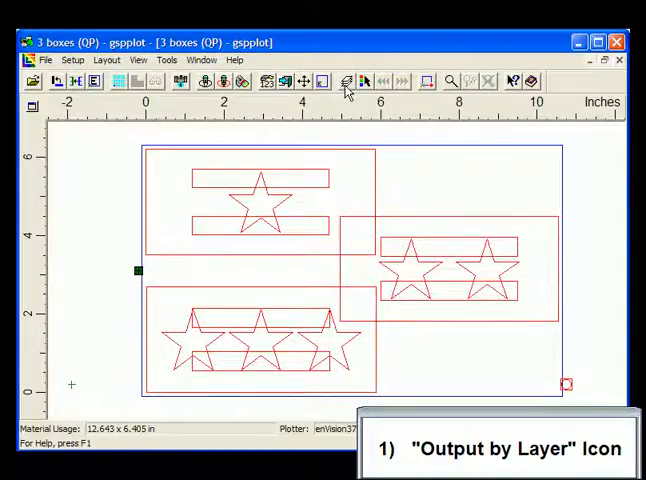
Switch on Output by Layer so only the Blue box layer displays.
click(345, 81)
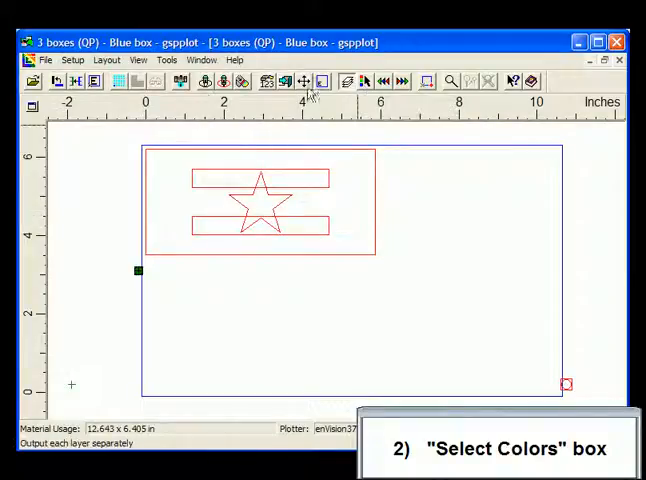
click(283, 81)
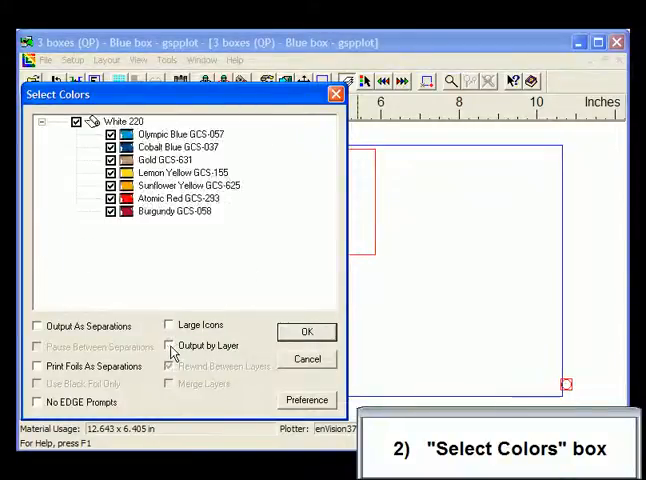
click(306, 331)
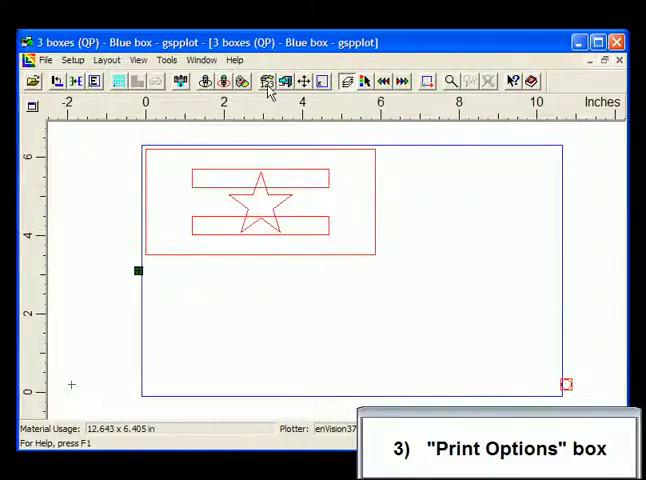
Uncheck Output by Layer in Print Options so all seven foil colours print together.
click(73, 60)
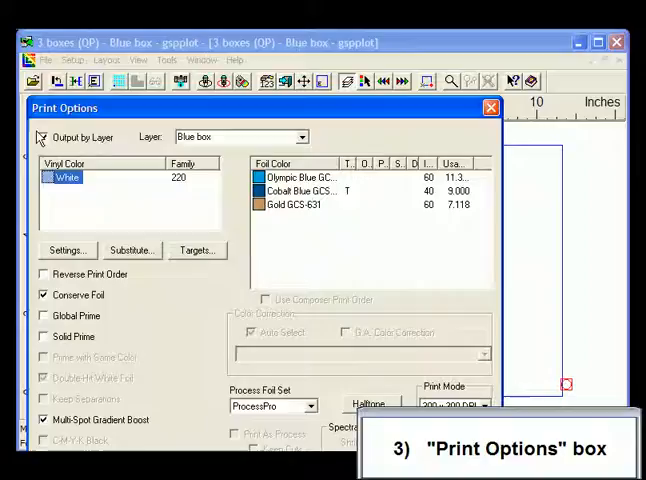
click(44, 137)
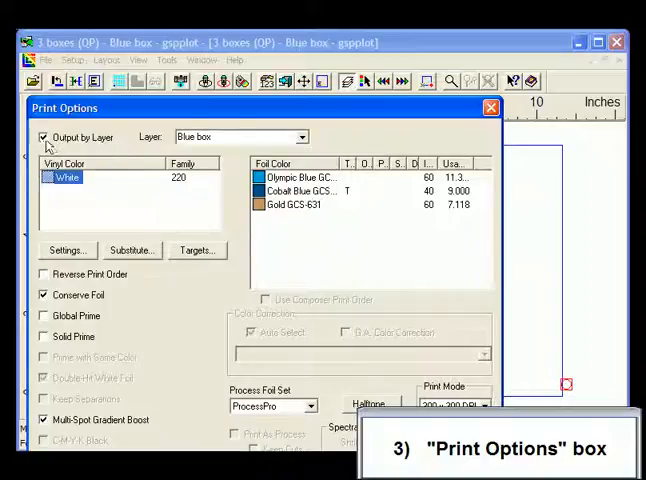
click(45, 137)
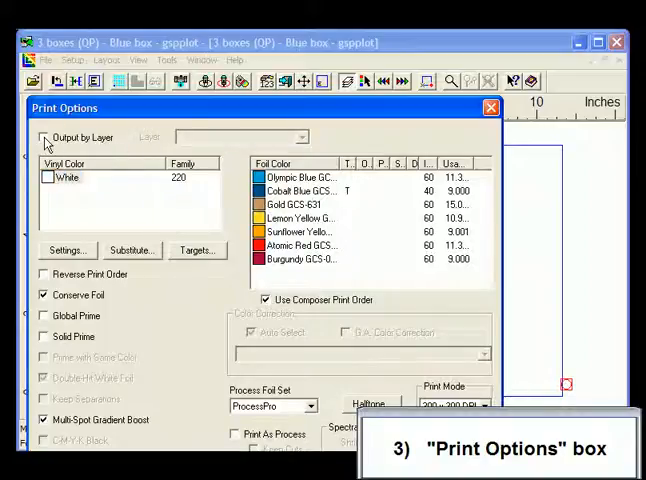
click(45, 137)
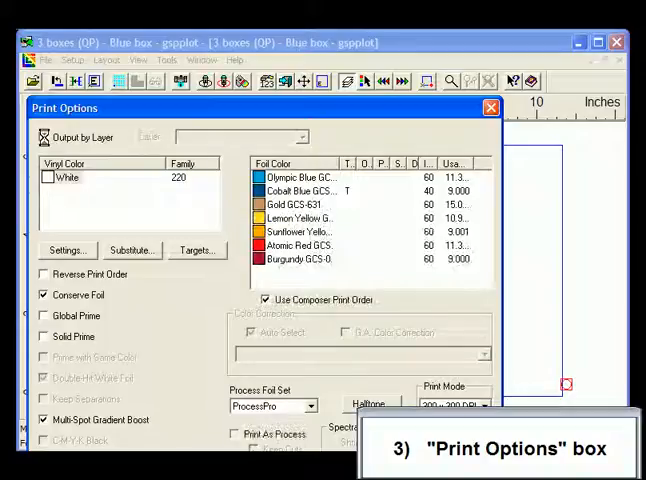
click(43, 137)
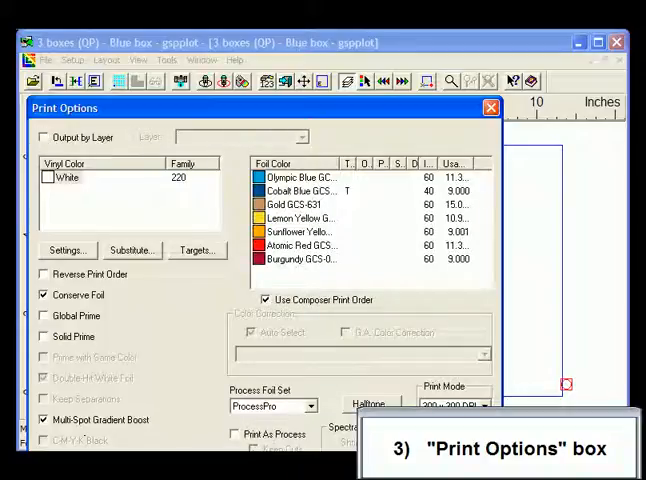